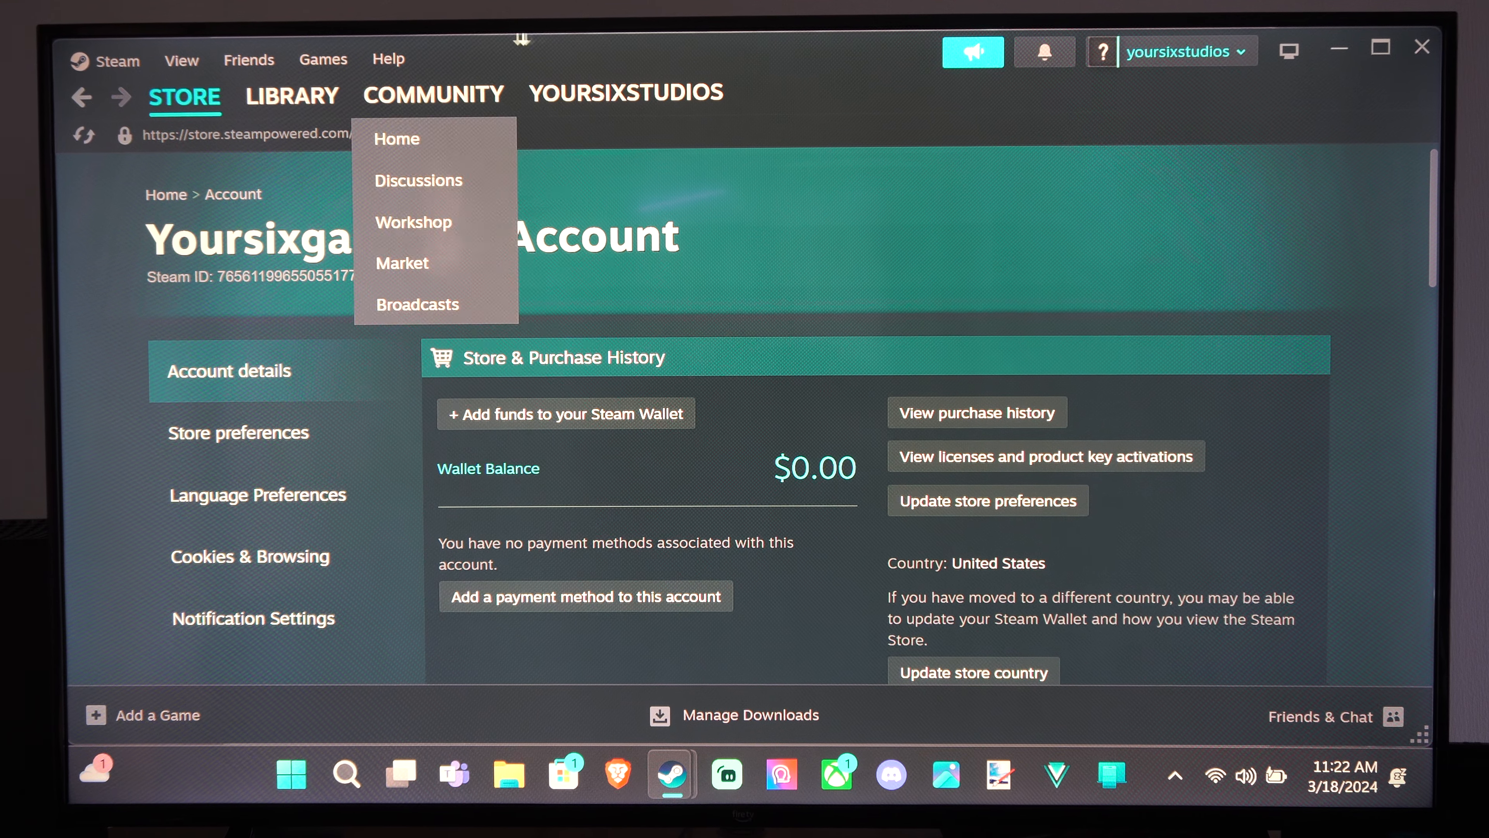
Switch from the account page to the Steam store front with its featured discounts
left_click(292, 94)
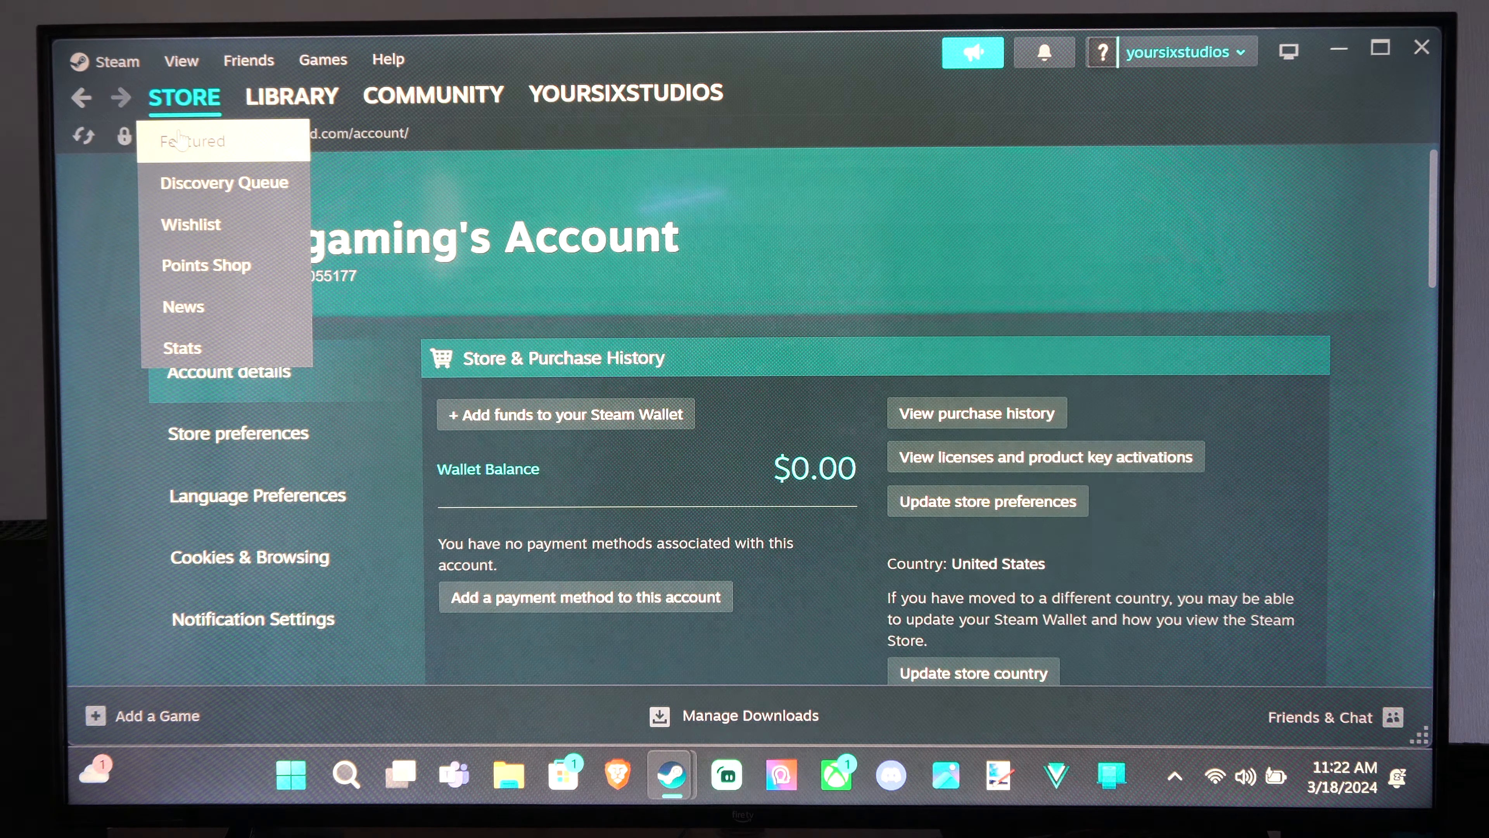
left_click(195, 140)
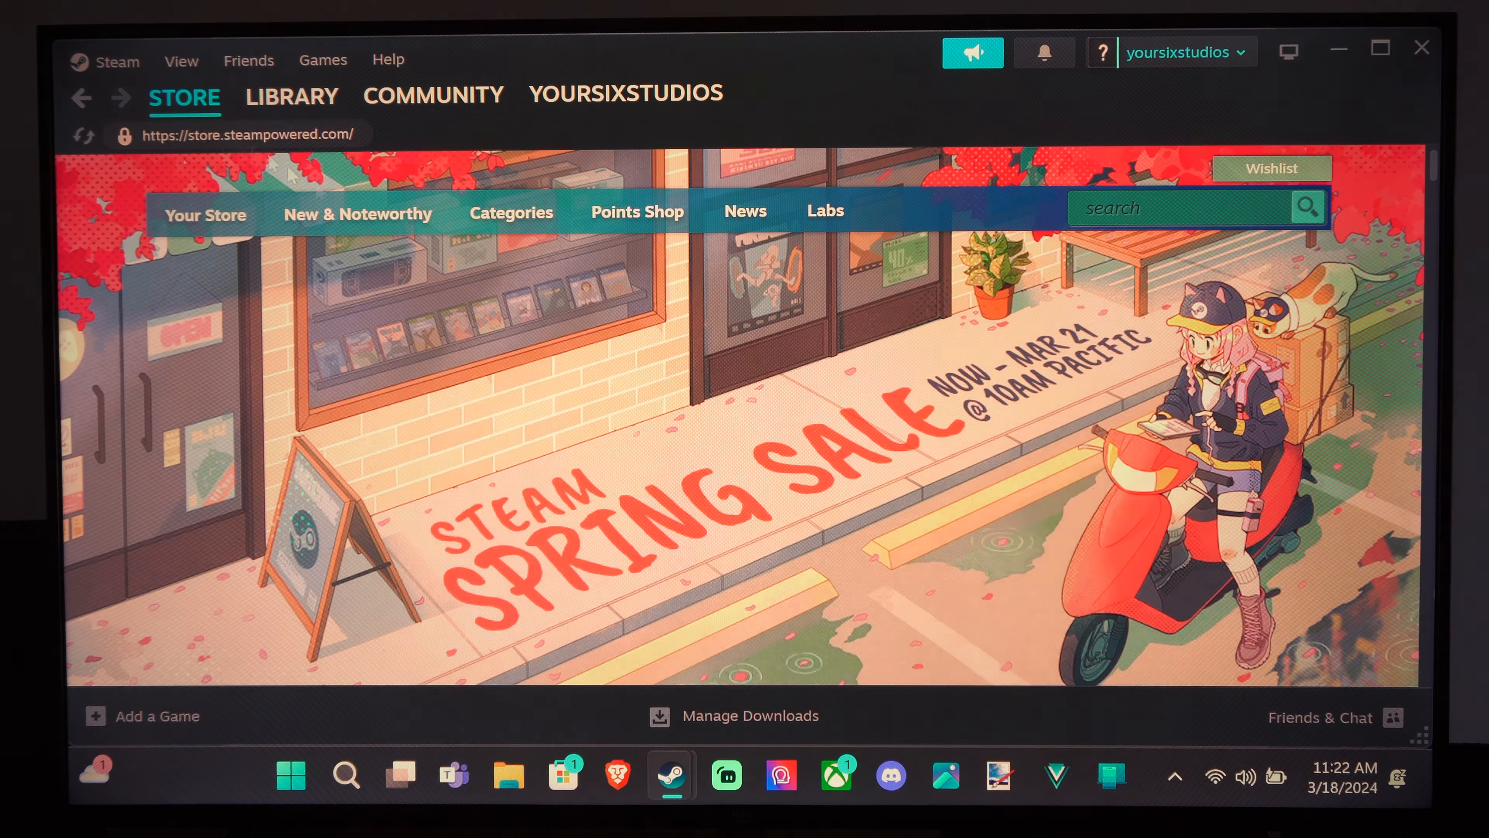
left_click(626, 93)
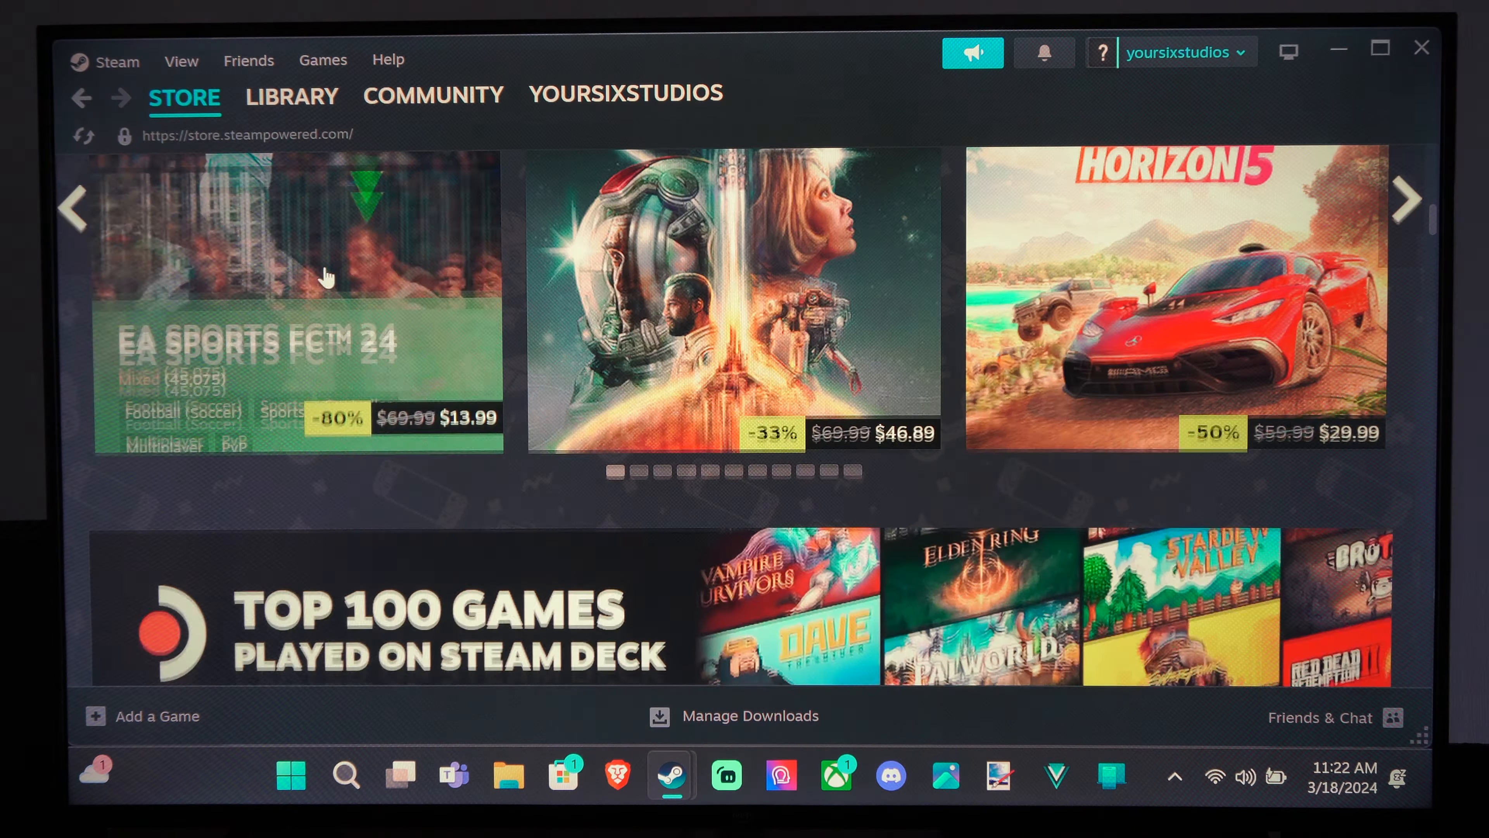
Reach the Account Details page through Steam Settings, showing the $0.00 wallet balance
left_click(117, 60)
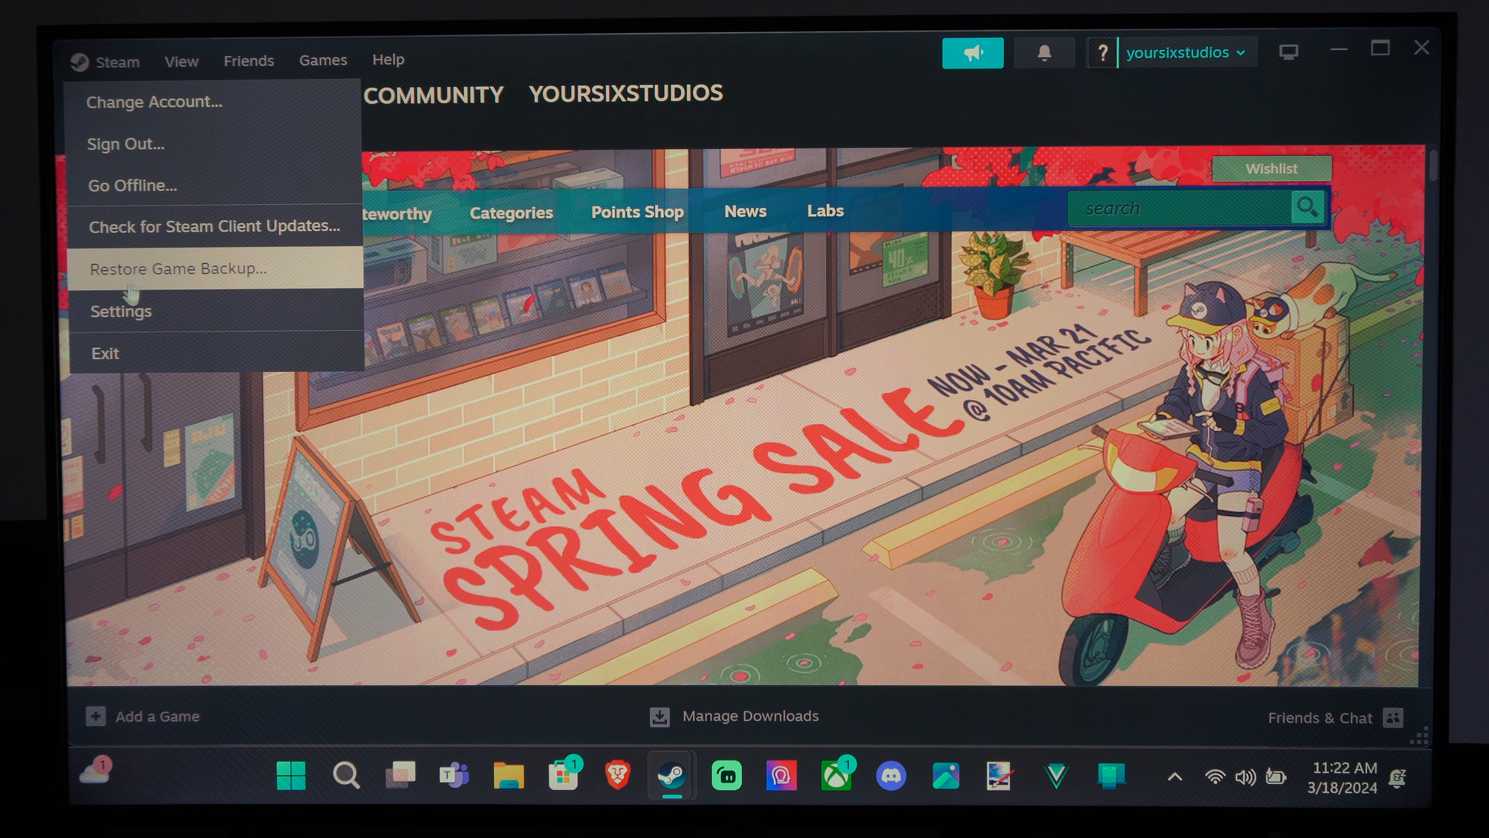
left_click(120, 310)
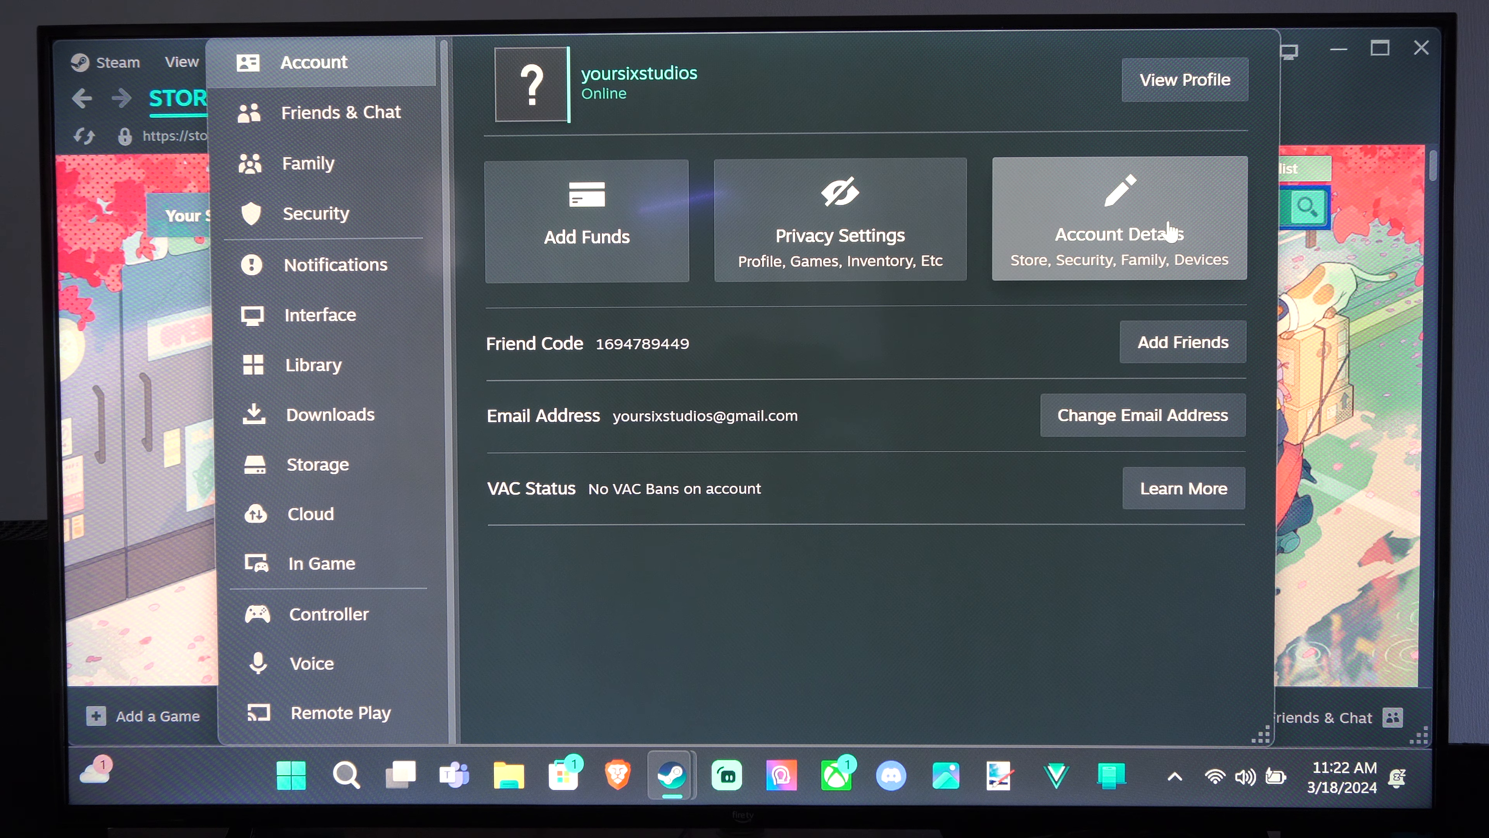
left_click(1119, 233)
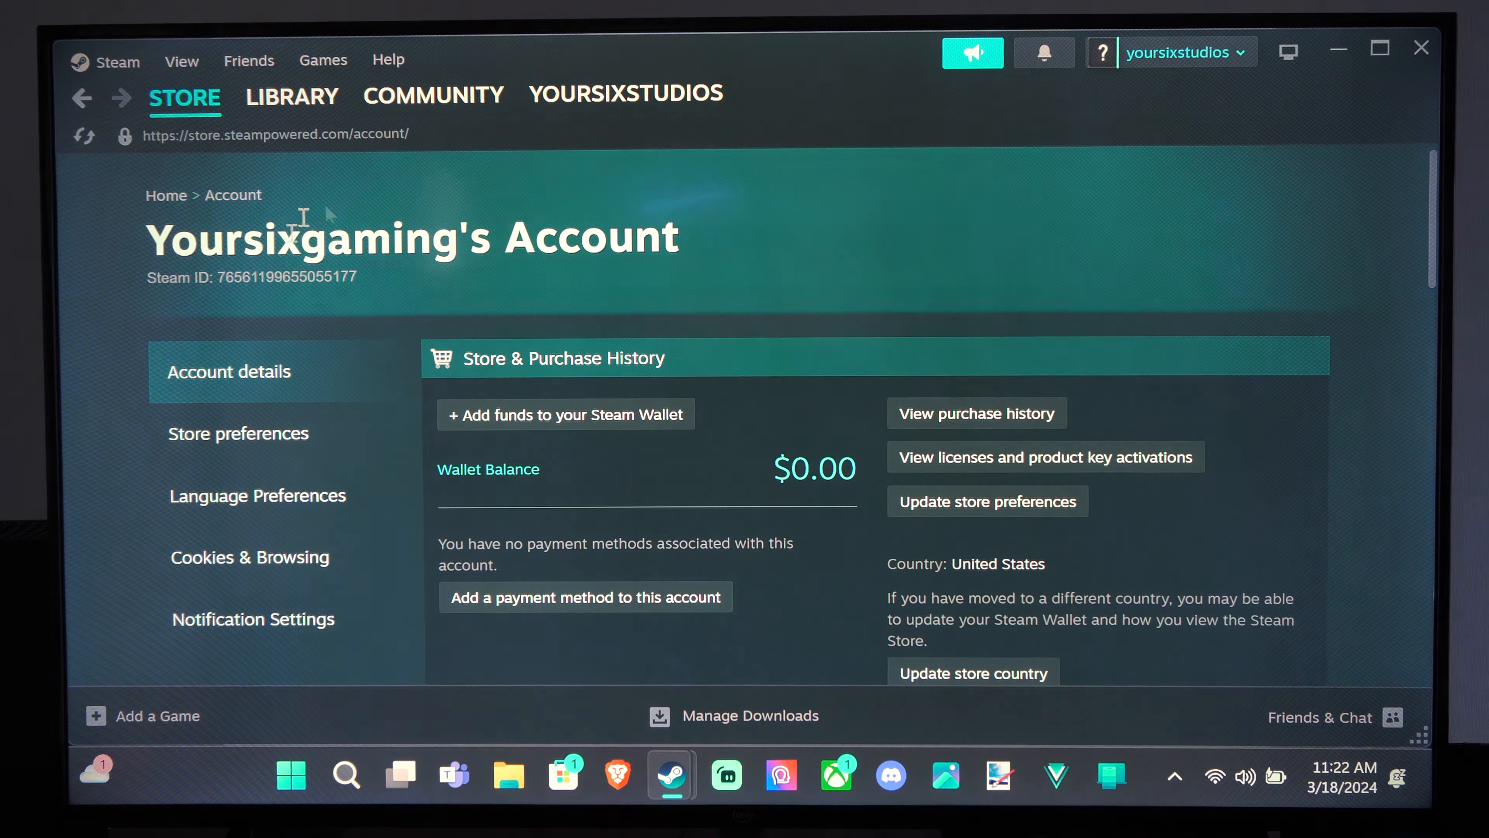
left_click(1177, 52)
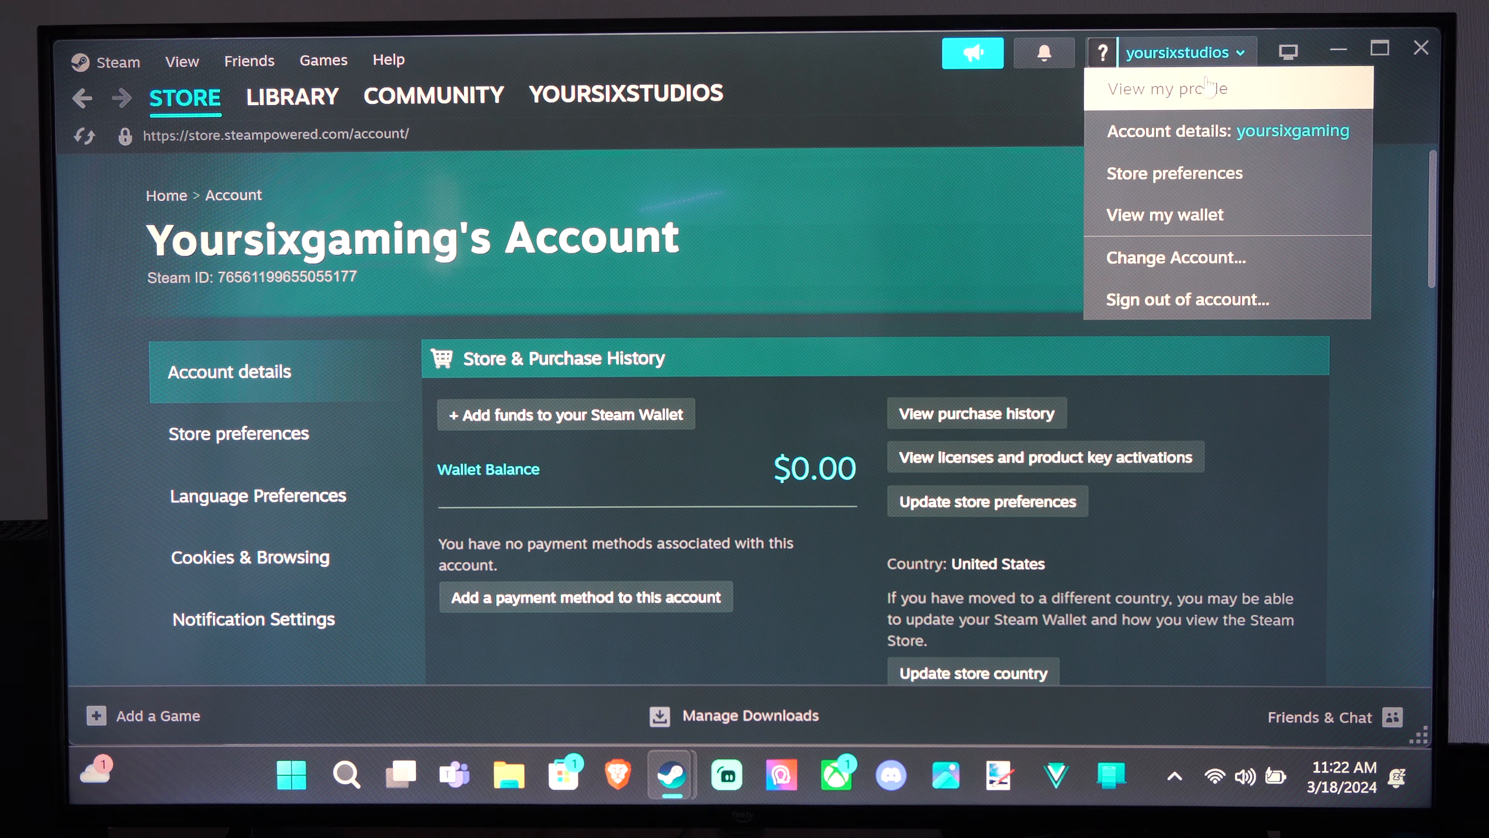
mouse_move(1206, 131)
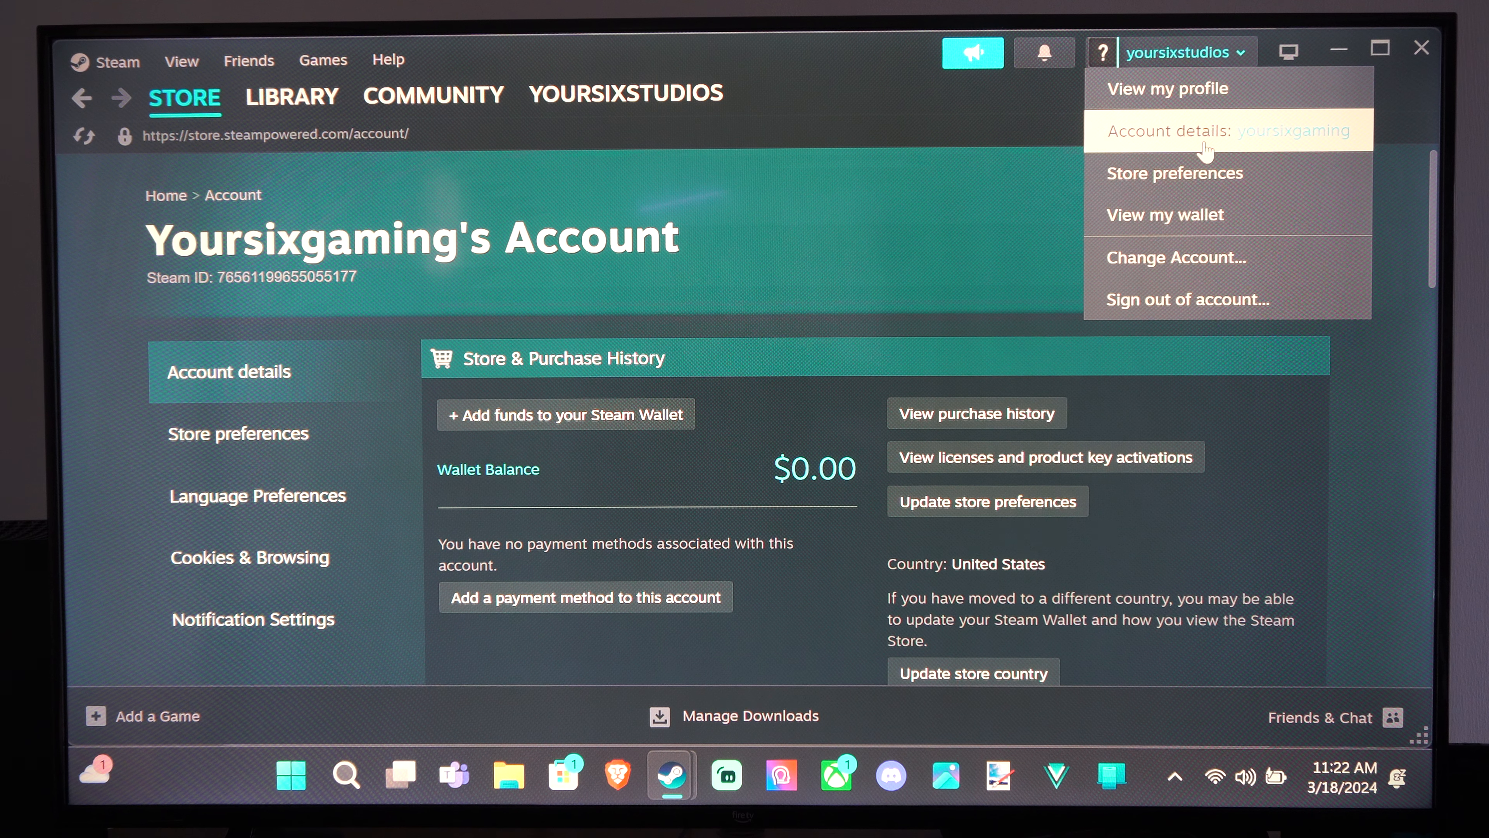
left_click(1164, 214)
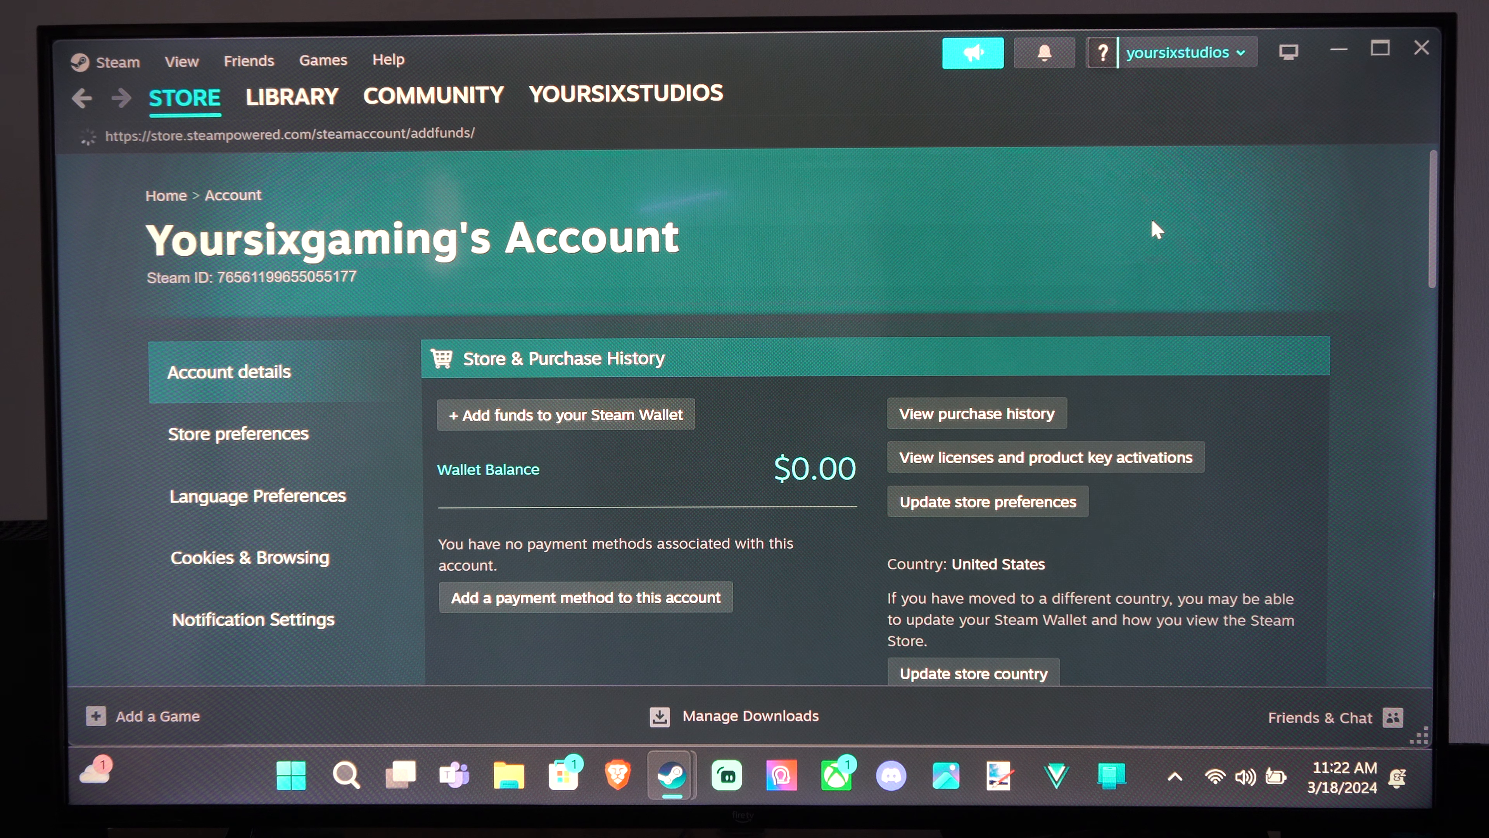
left_click(565, 414)
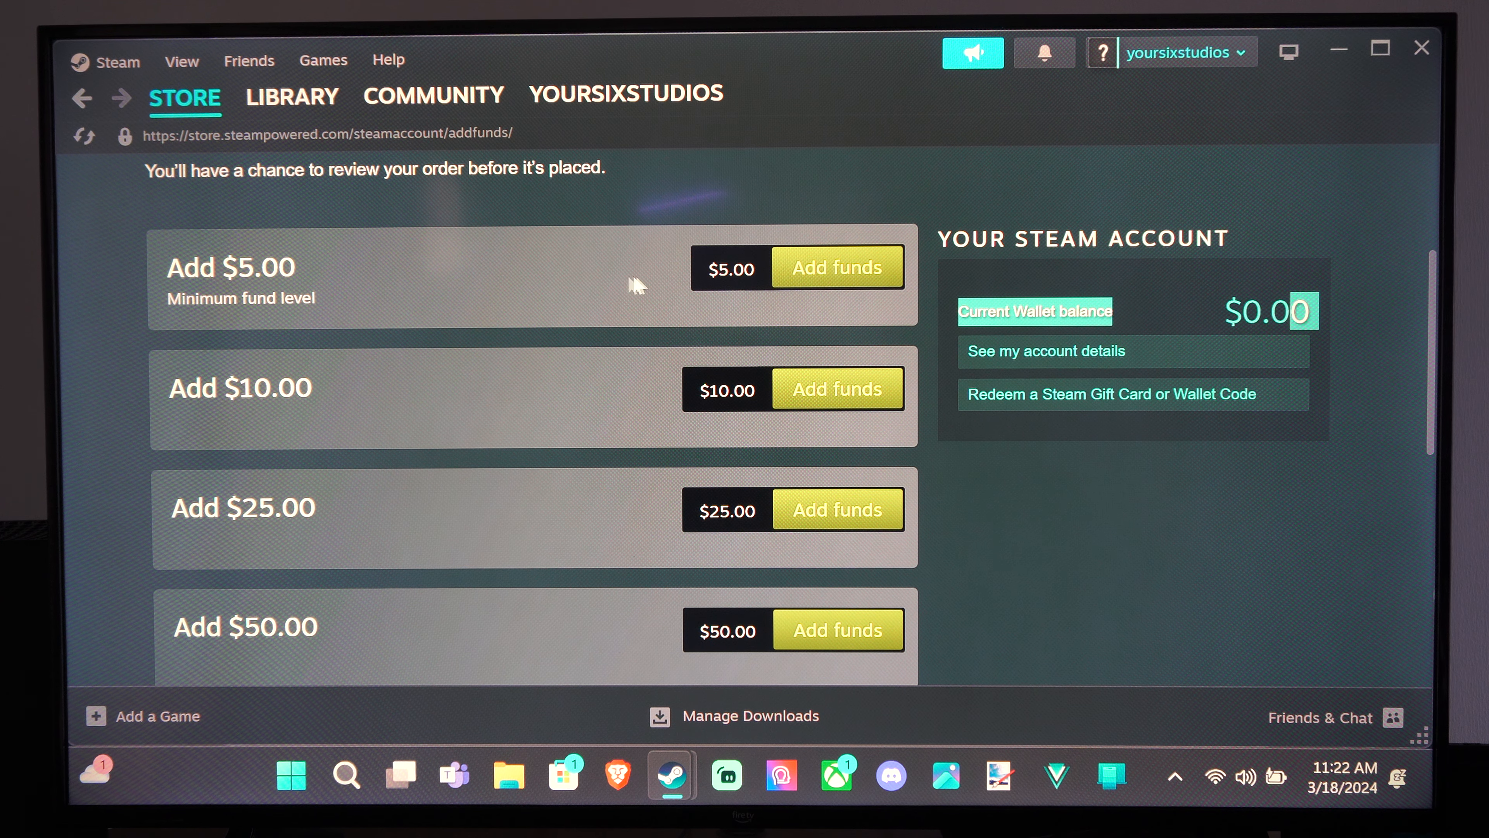
left_click(1177, 51)
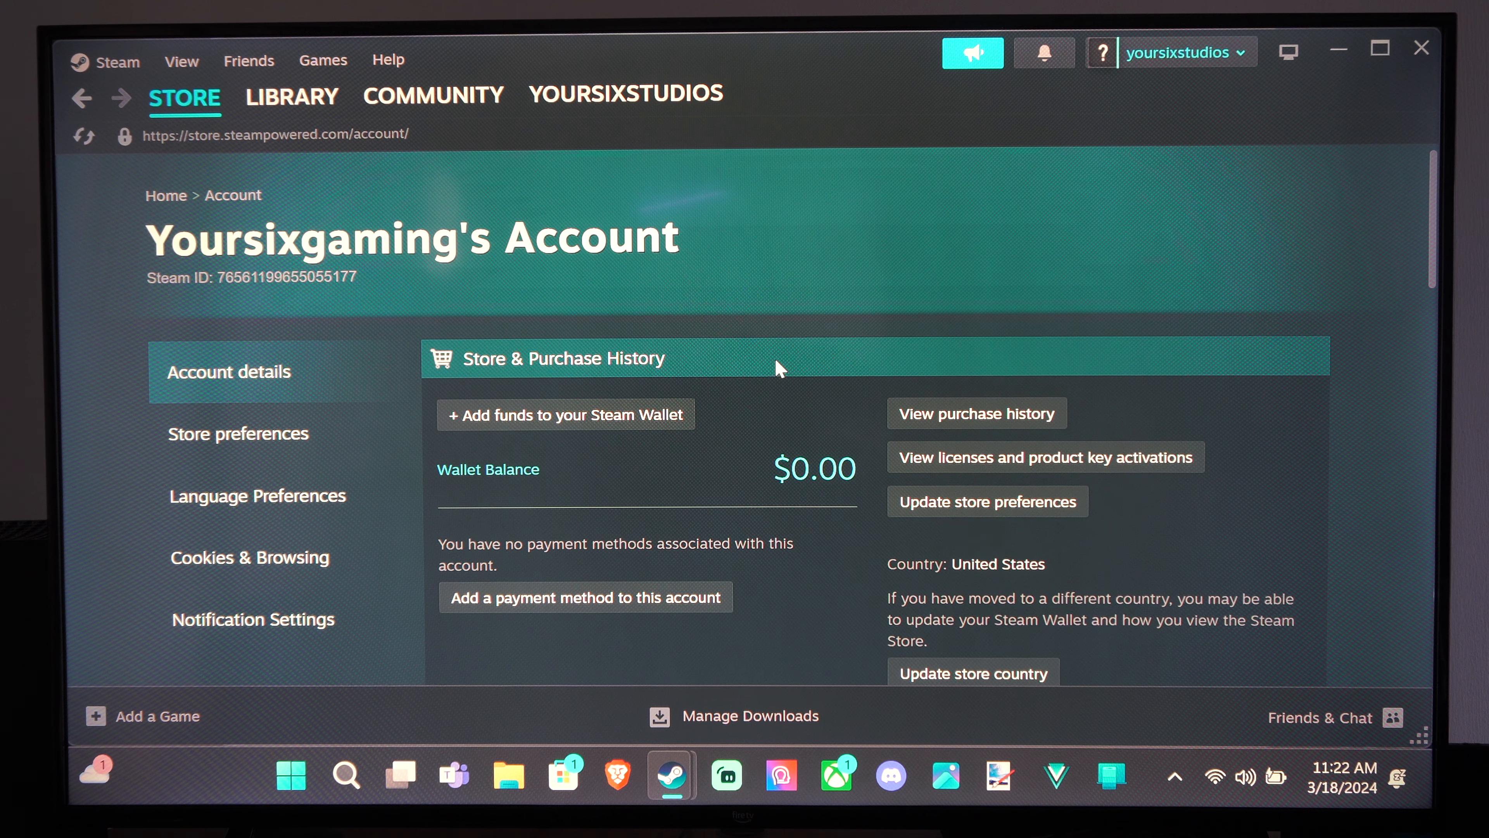
Check the $0.00 wallet balance and go to 'Add funds to your Steam Wallet'
double_click(487, 468)
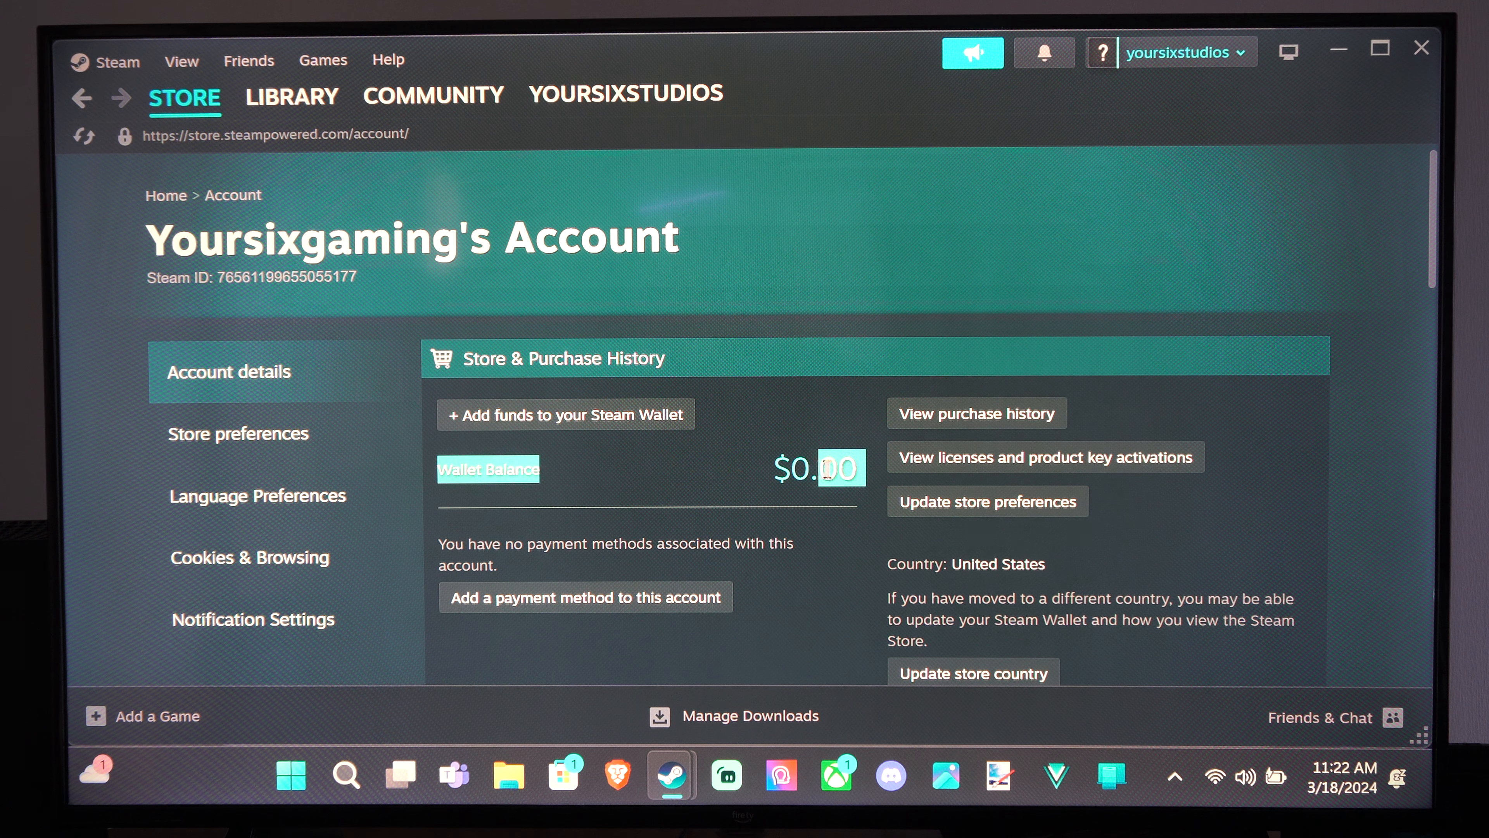
scroll("down", 3)
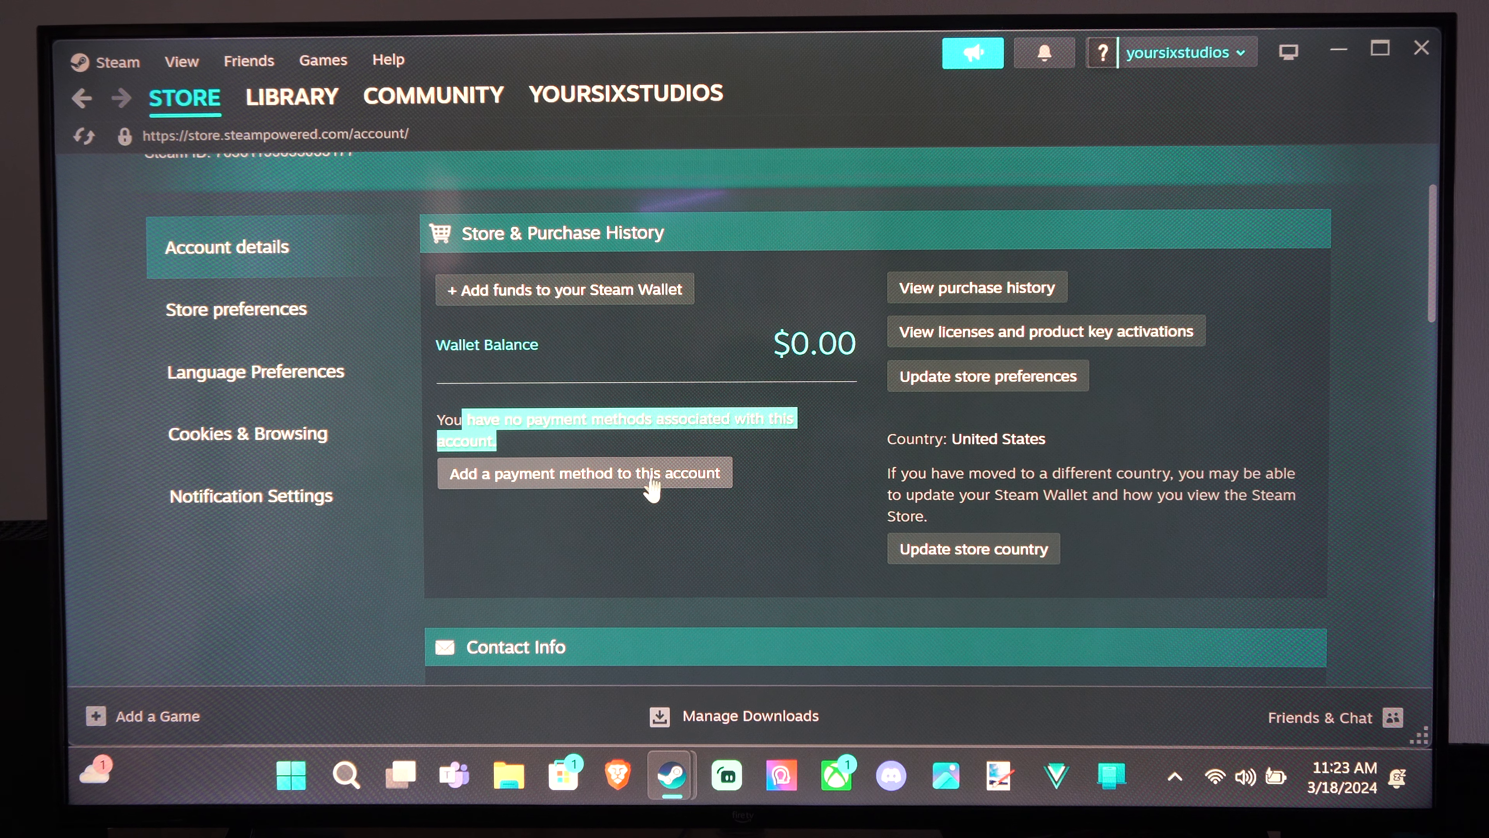
left_click(564, 288)
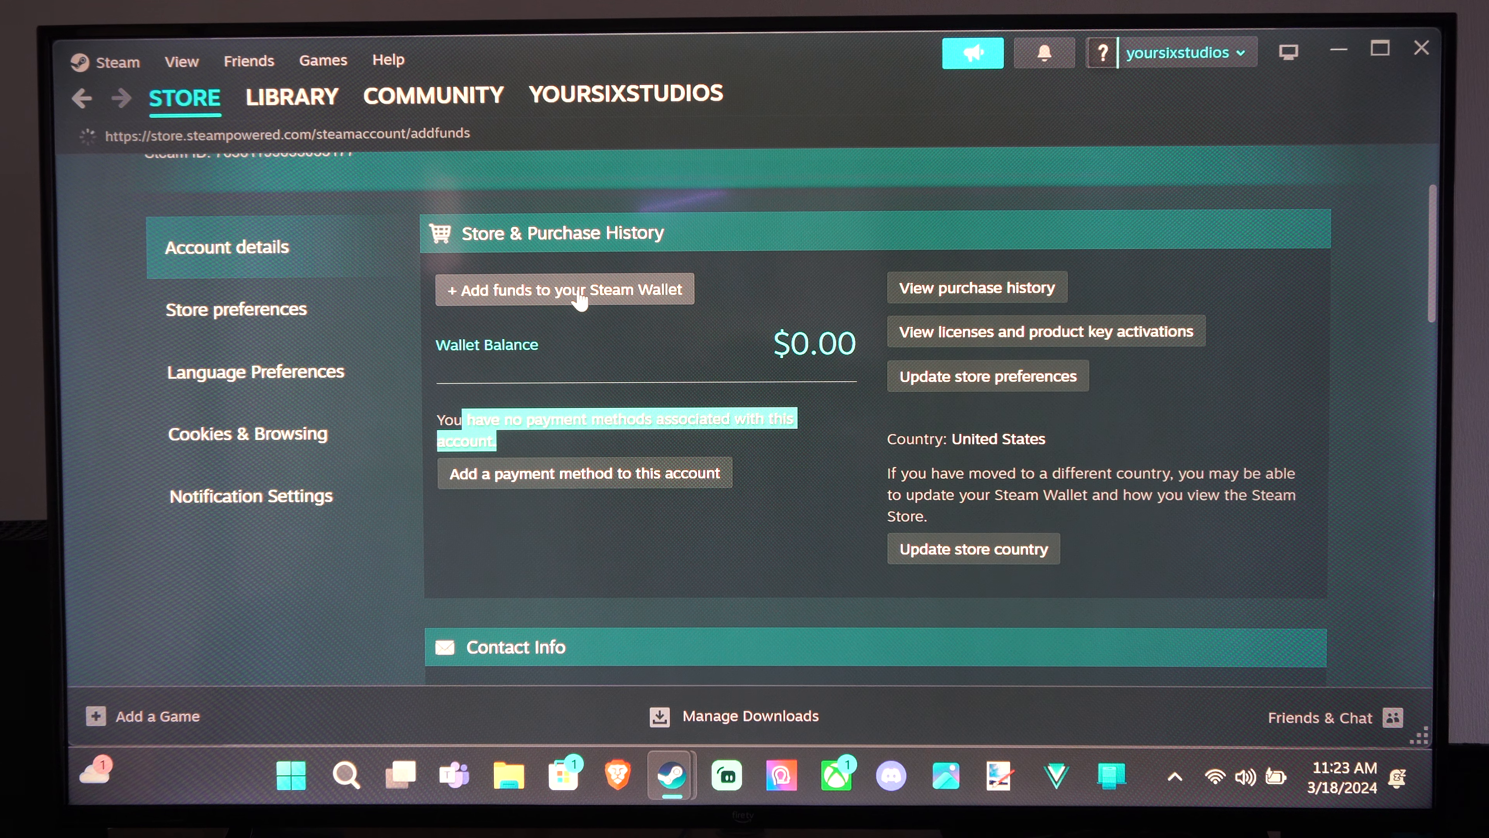
Go from the Add Funds page to the Starfield listing and pass its age check
left_click(564, 288)
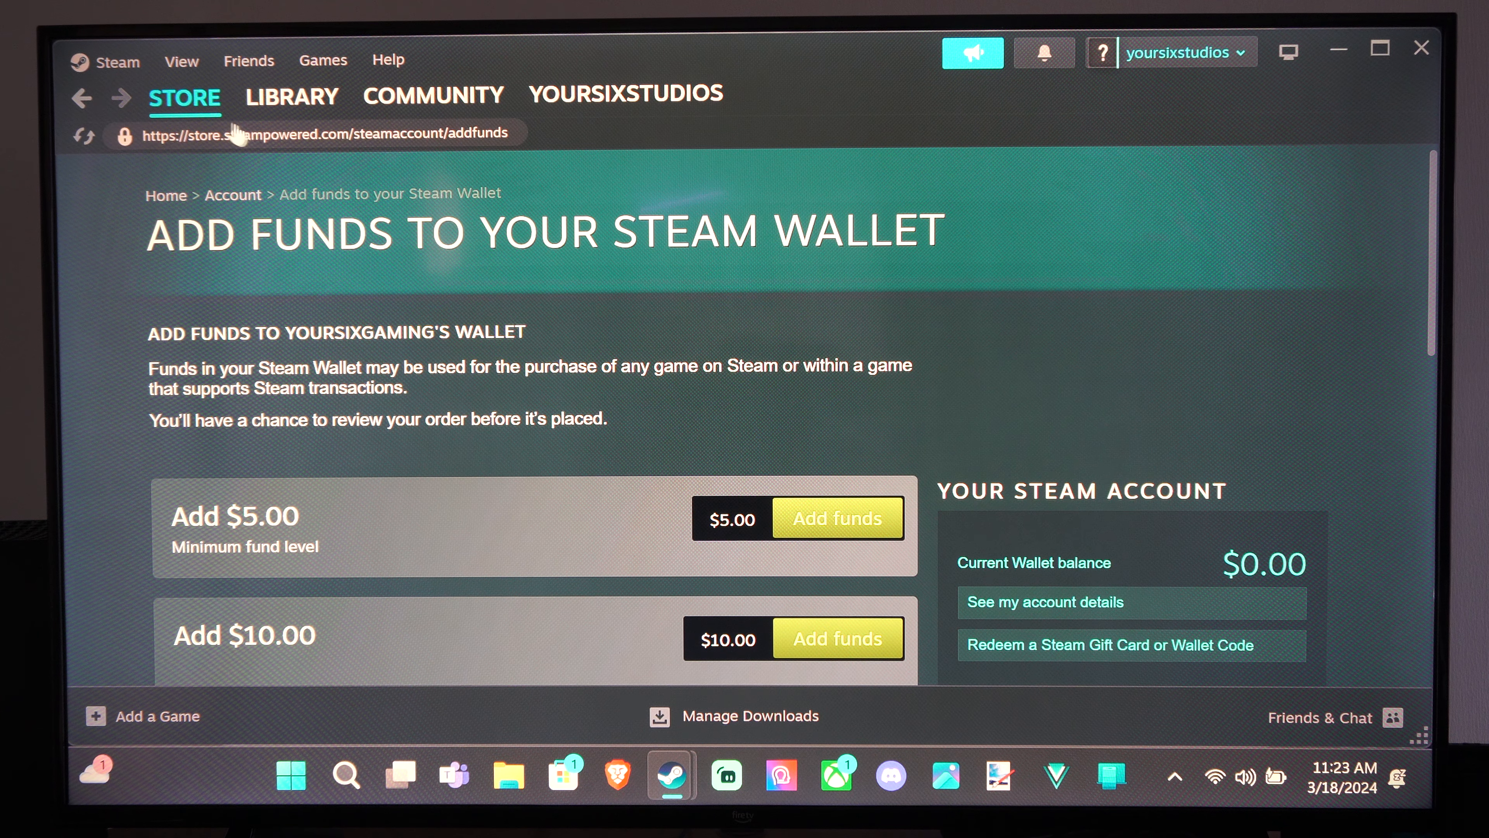
left_click(186, 97)
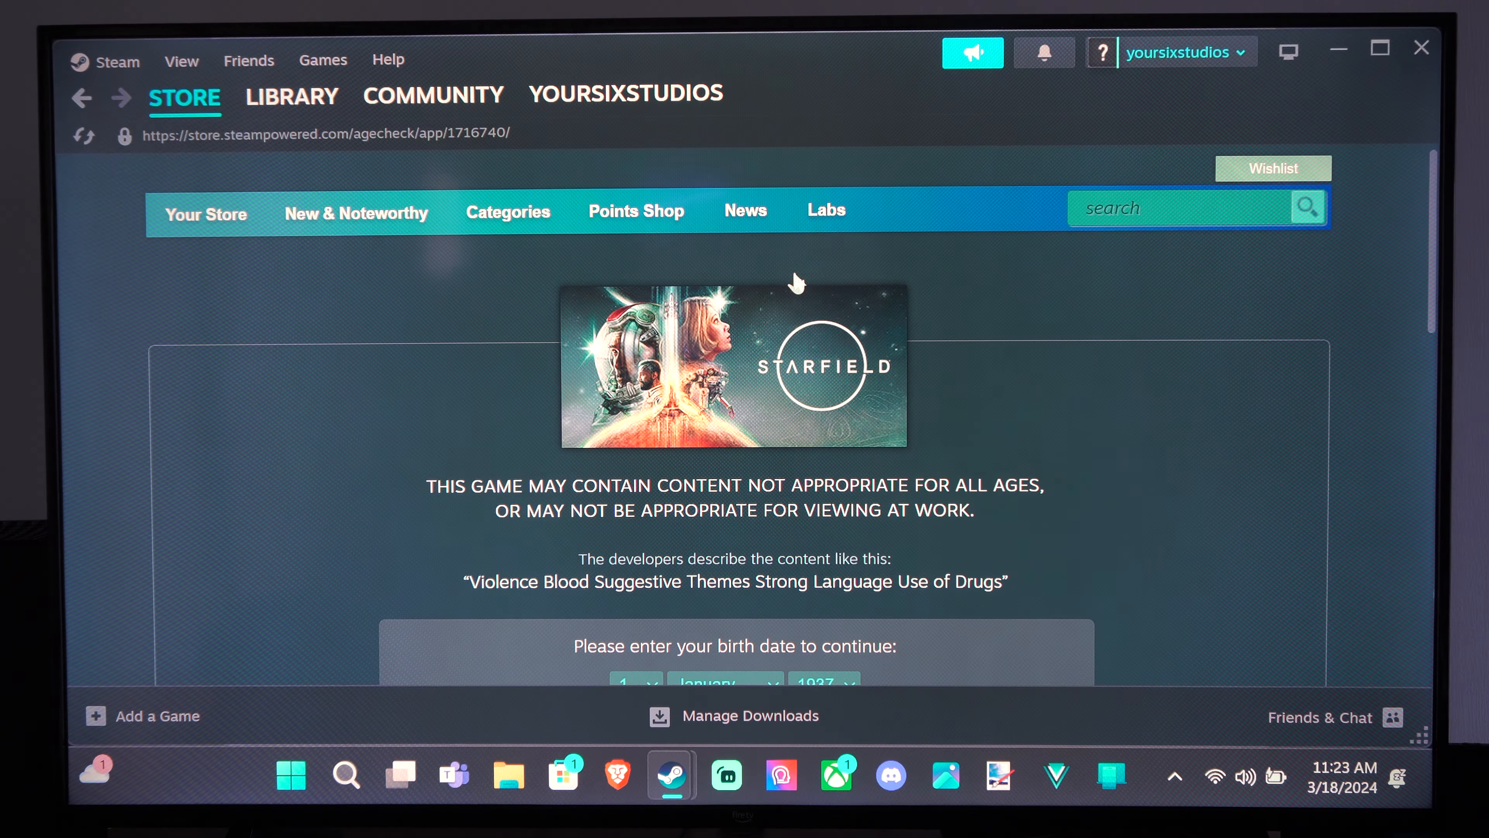
scroll("down", 3)
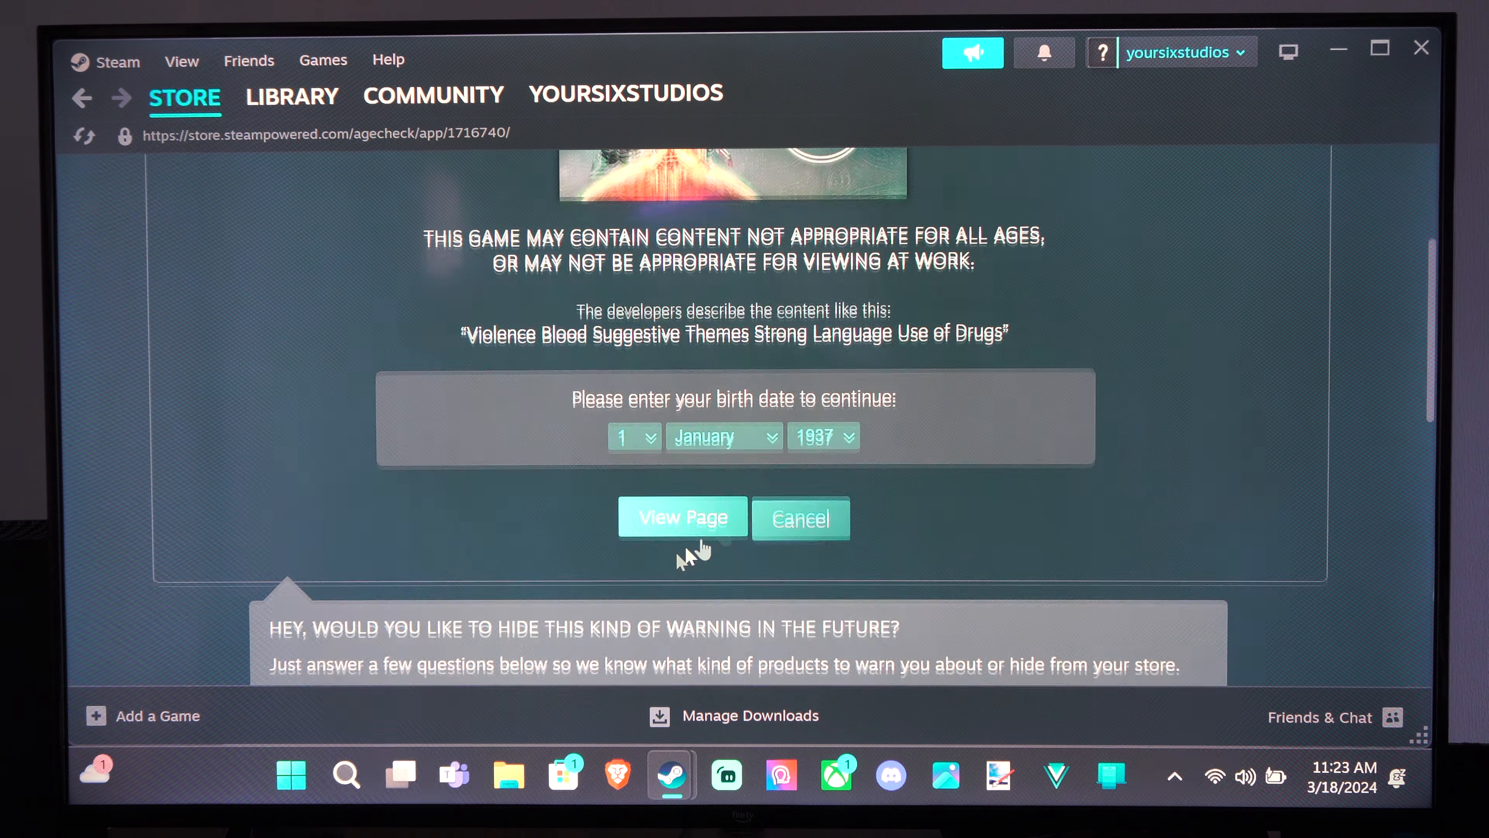
left_click(682, 517)
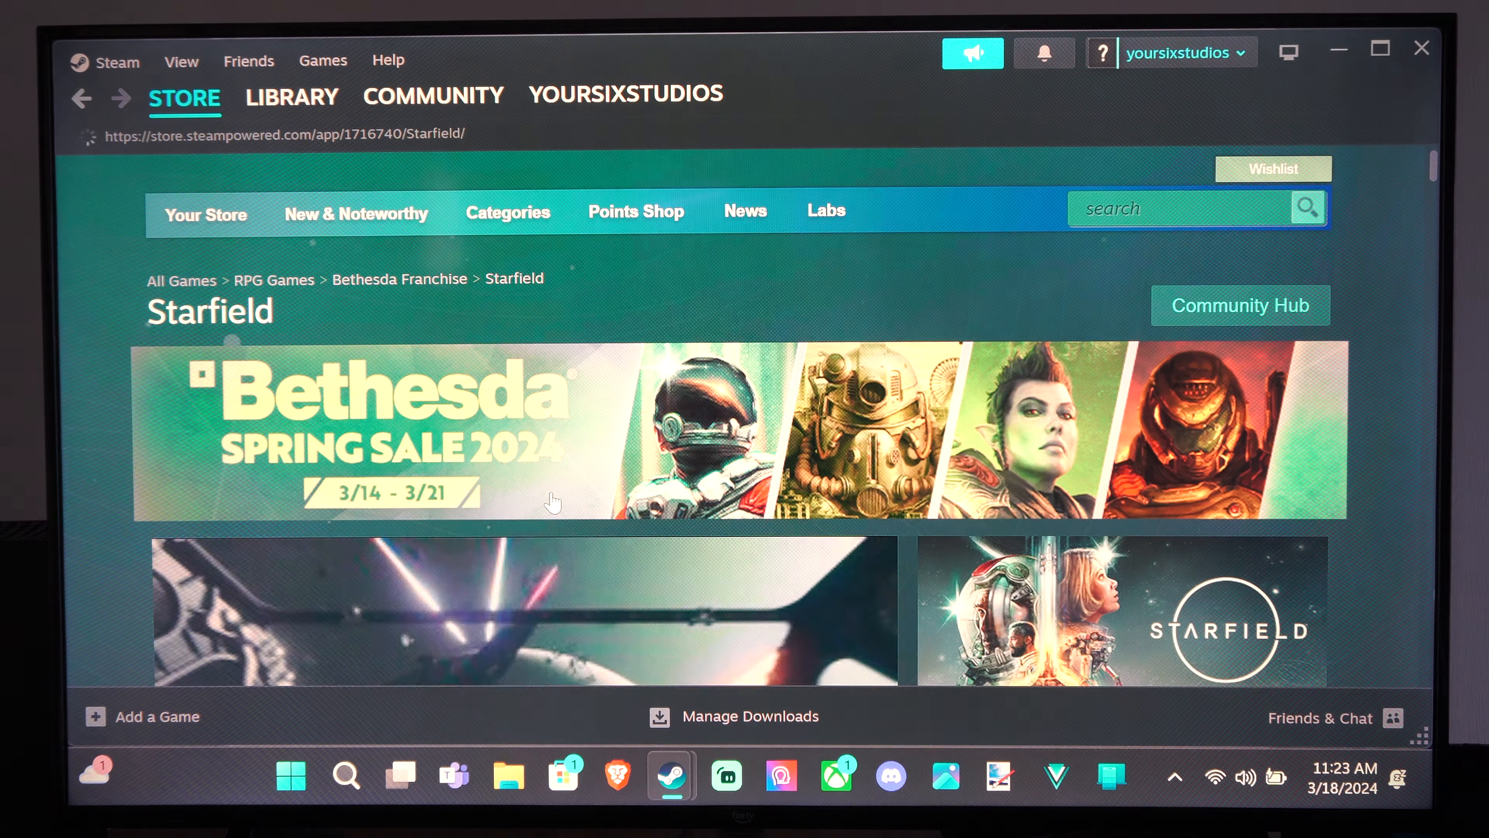